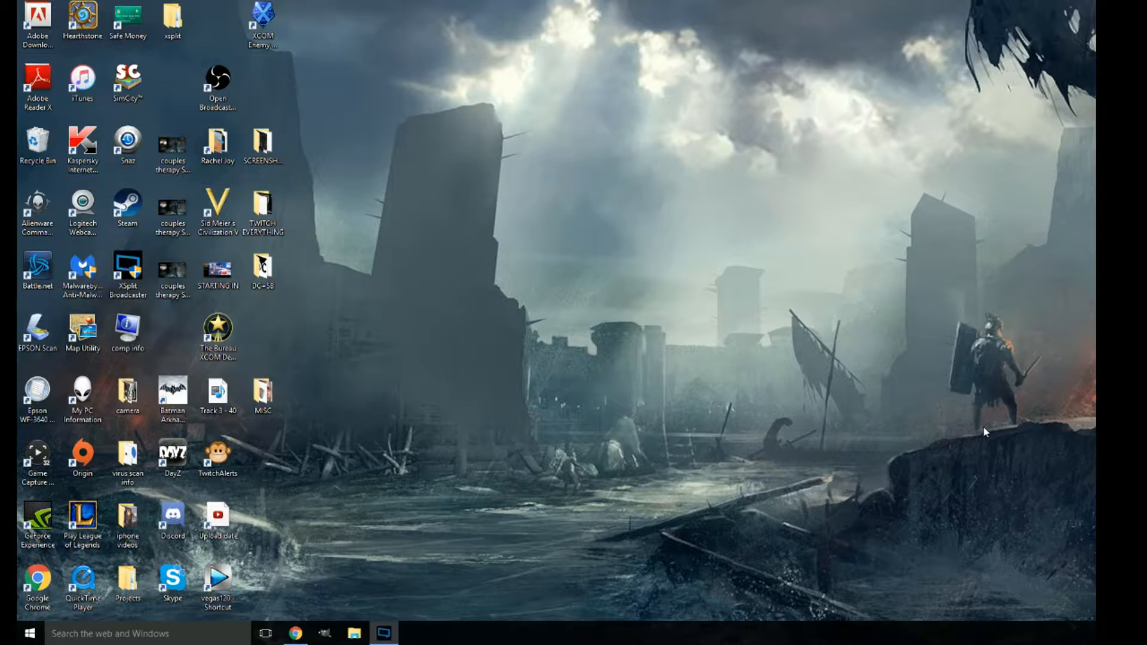
mouse_move(800, 452)
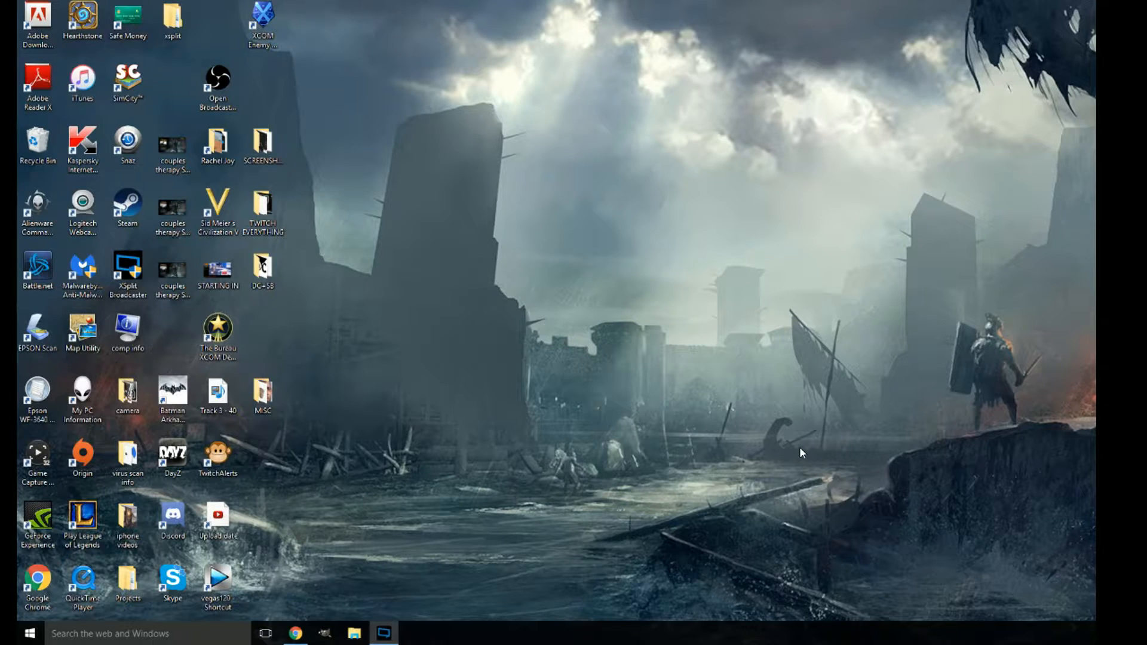
mouse_move(646, 484)
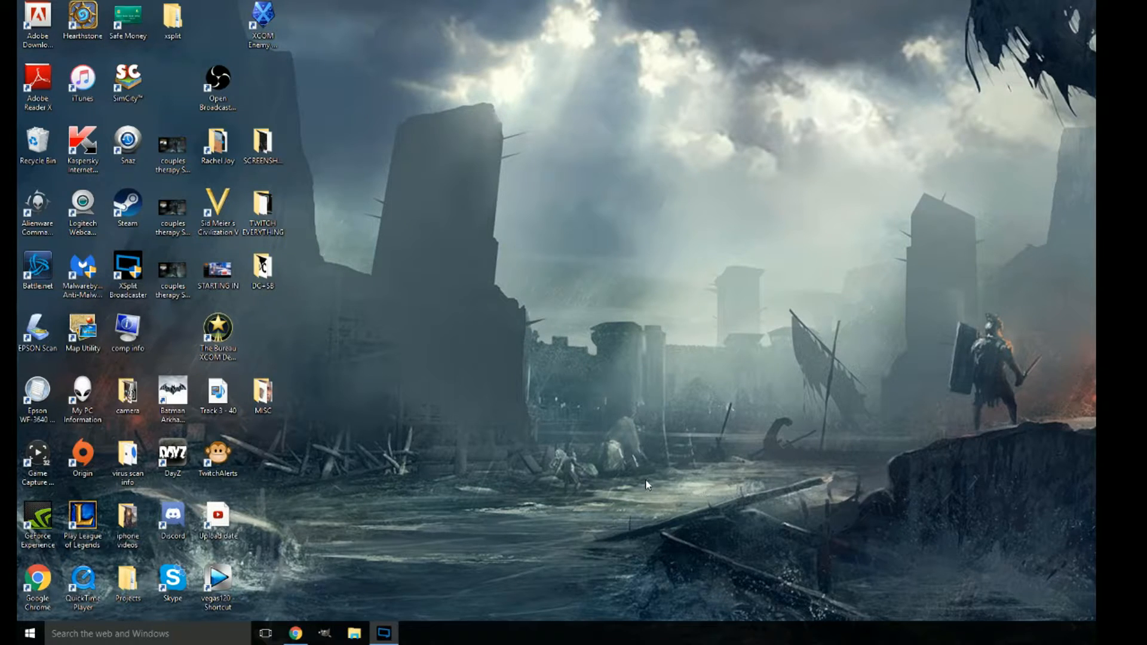
mouse_move(665, 510)
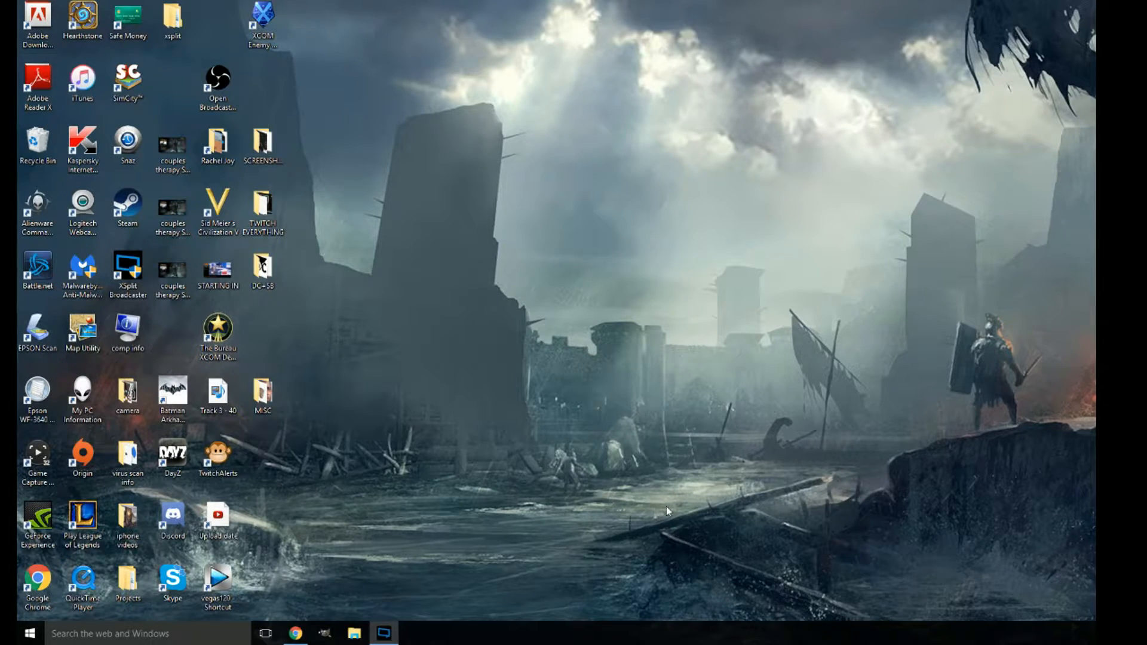
mouse_move(619, 514)
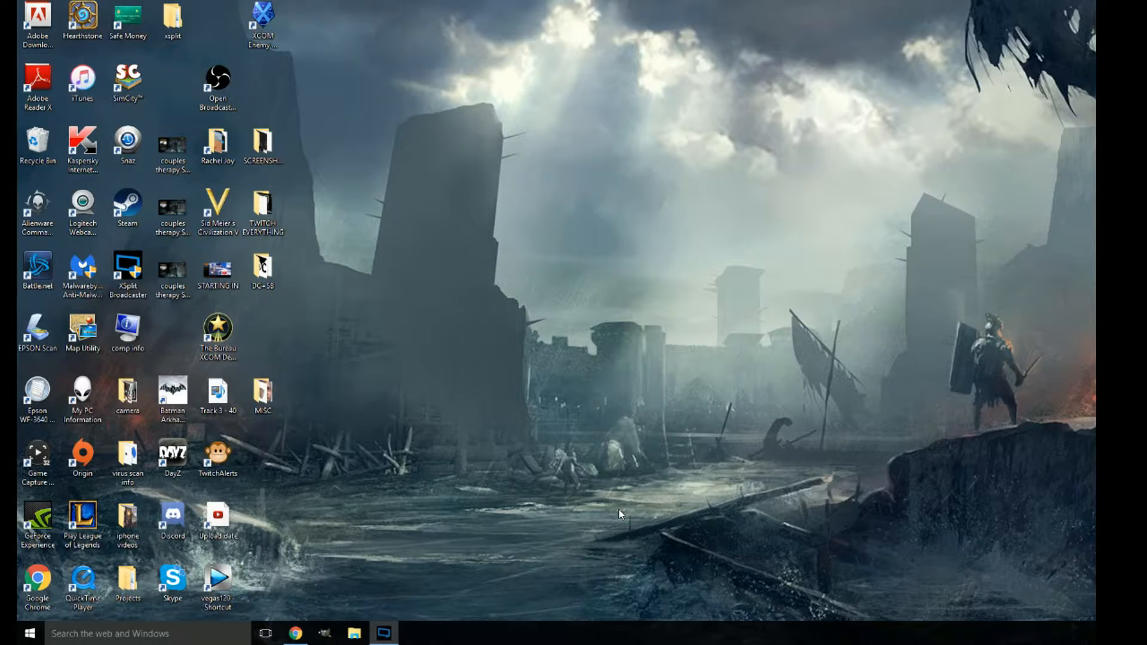
mouse_move(441, 399)
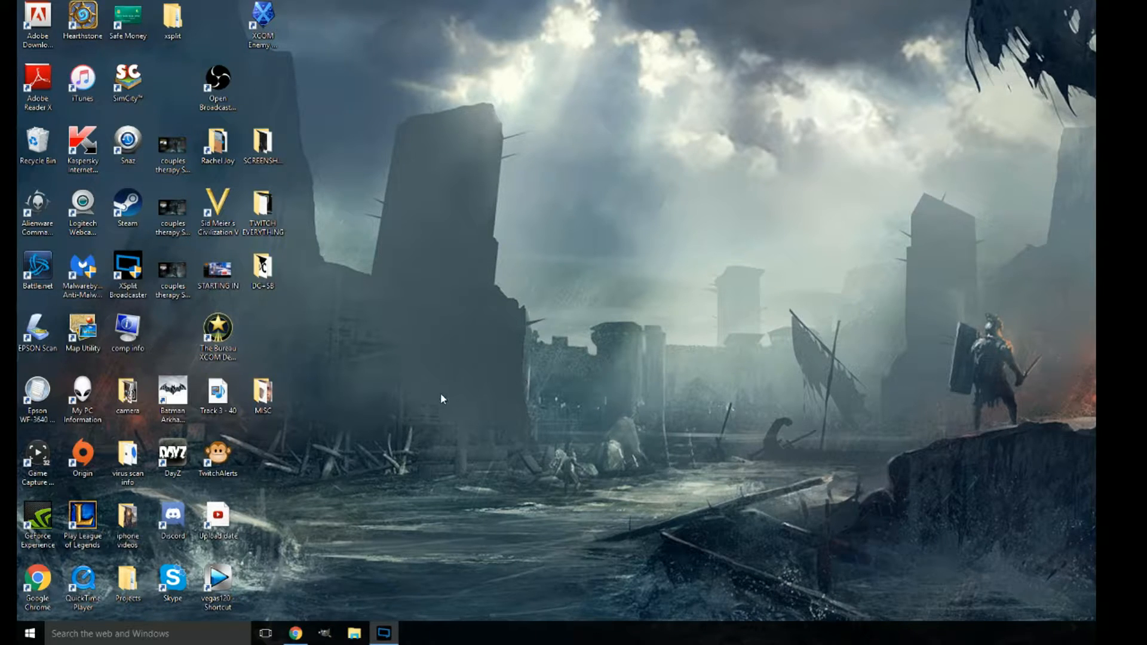
Step: Drag the Game Capture HD shortcut to the desktop centre and bring up the Start right-click menu for Control Panel
click(37, 457)
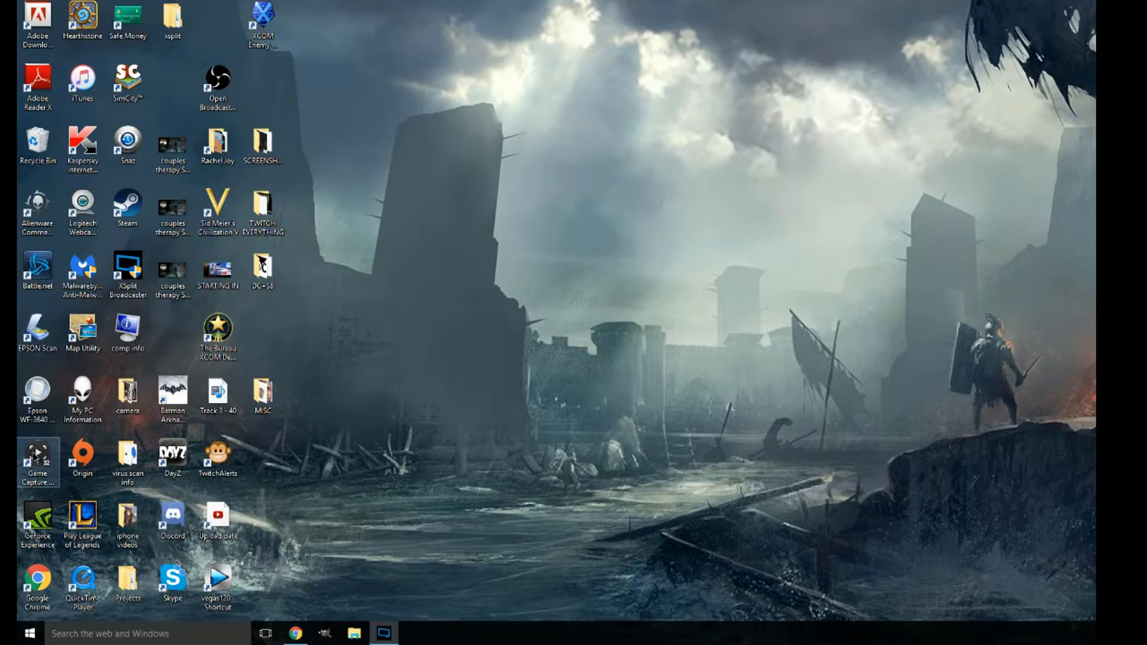
drag(37, 457, 489, 404)
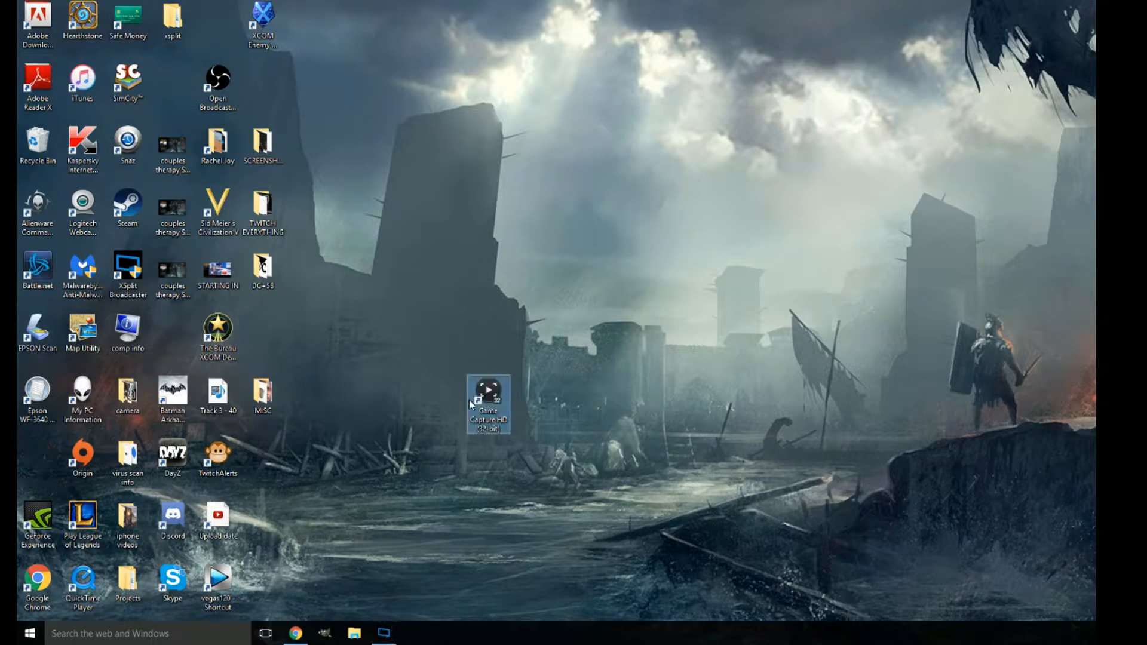
mouse_move(488, 392)
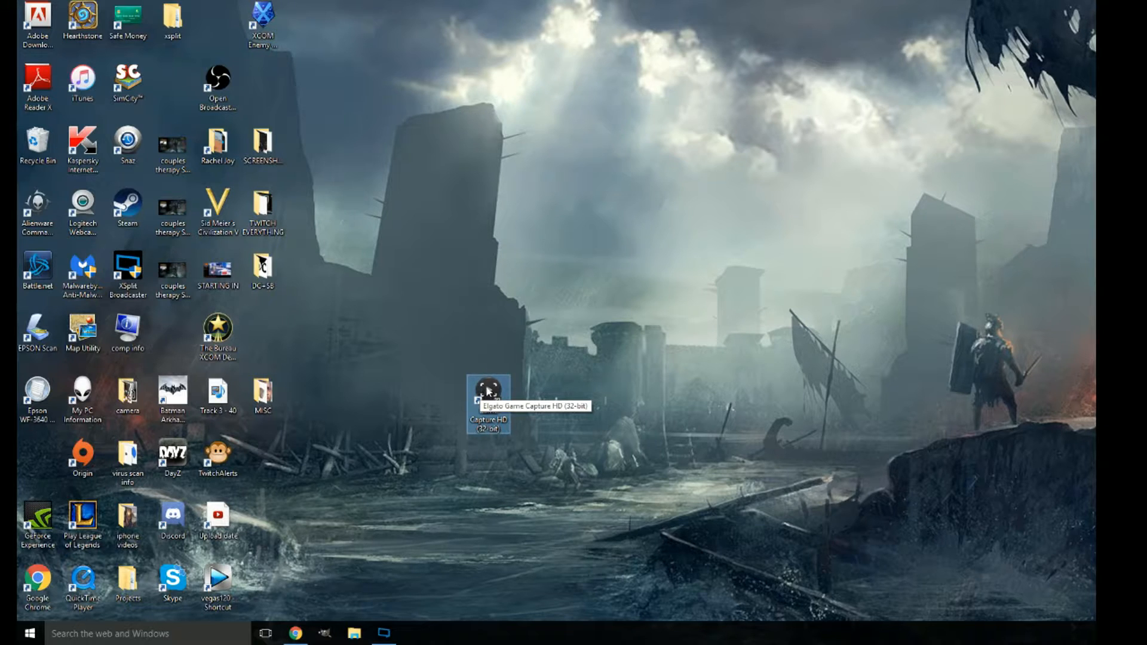
mouse_move(227, 558)
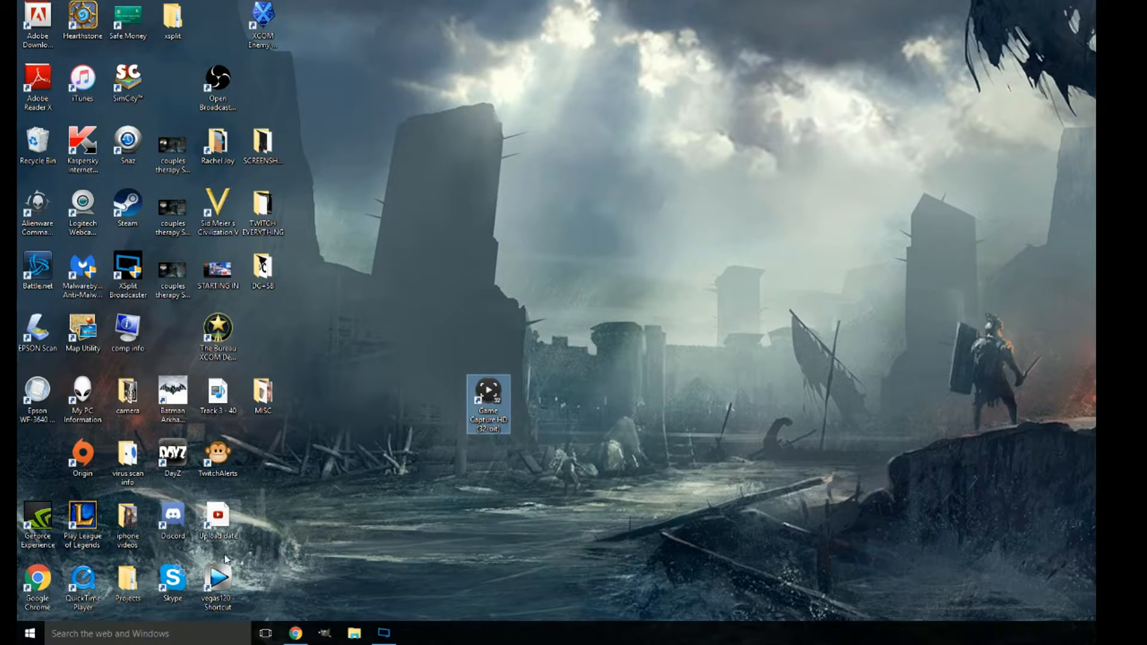
right_click(29, 633)
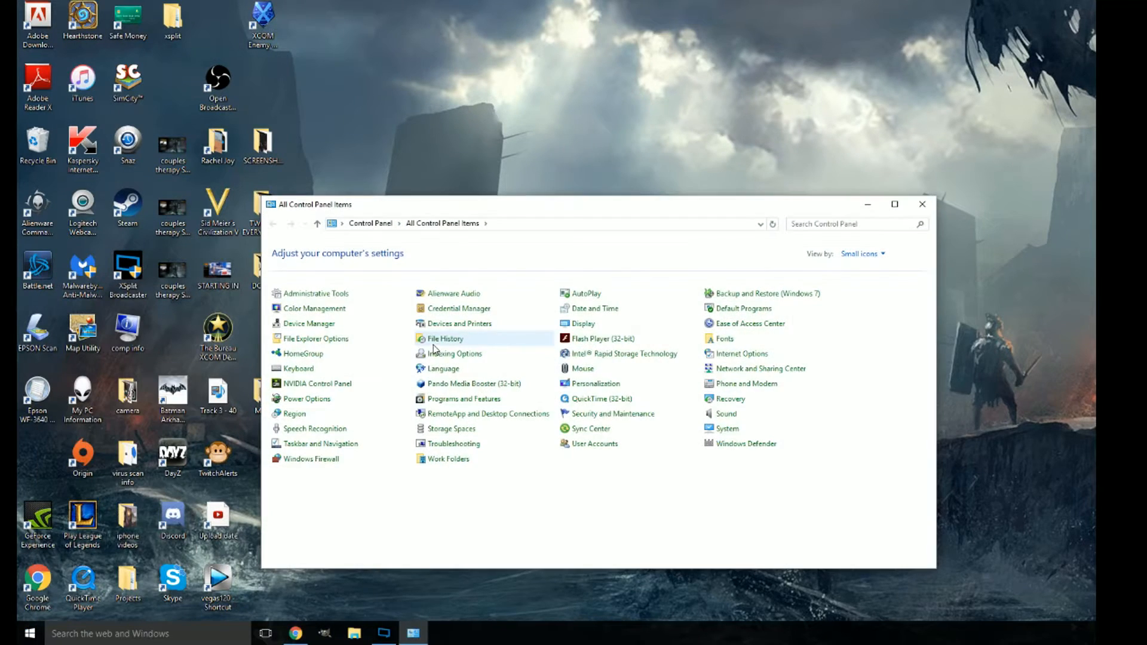
mouse_move(464, 399)
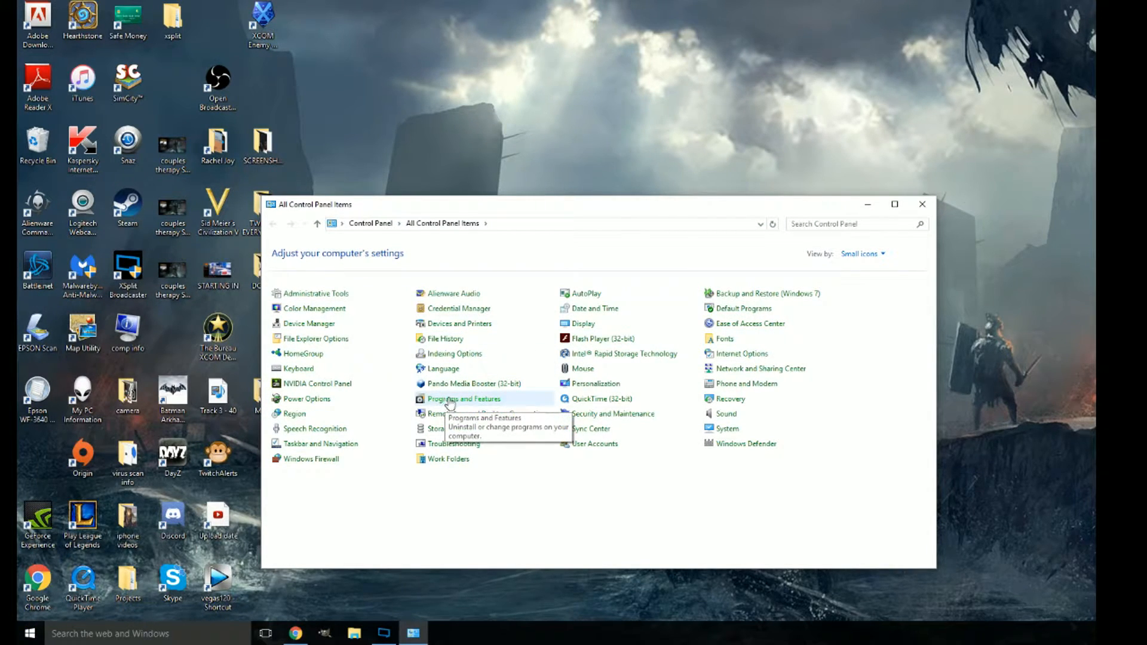
Step: Show Programs and Features and select the Elgato Game Capture HD 32-bit then 64-bit entries
click(463, 399)
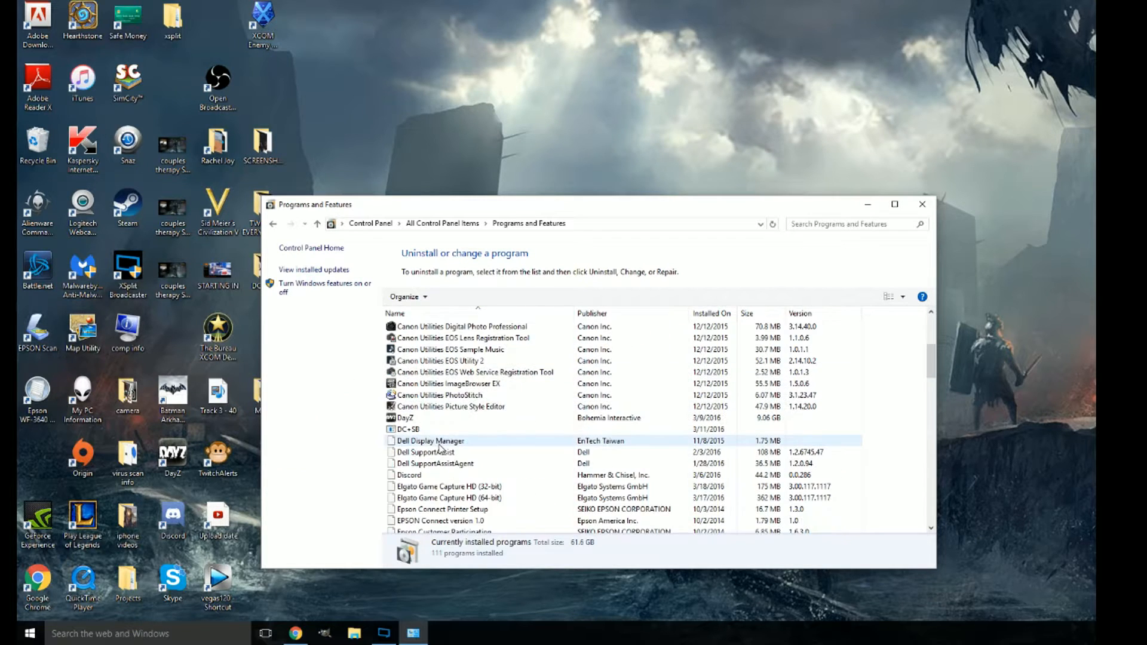
scroll(down, 3)
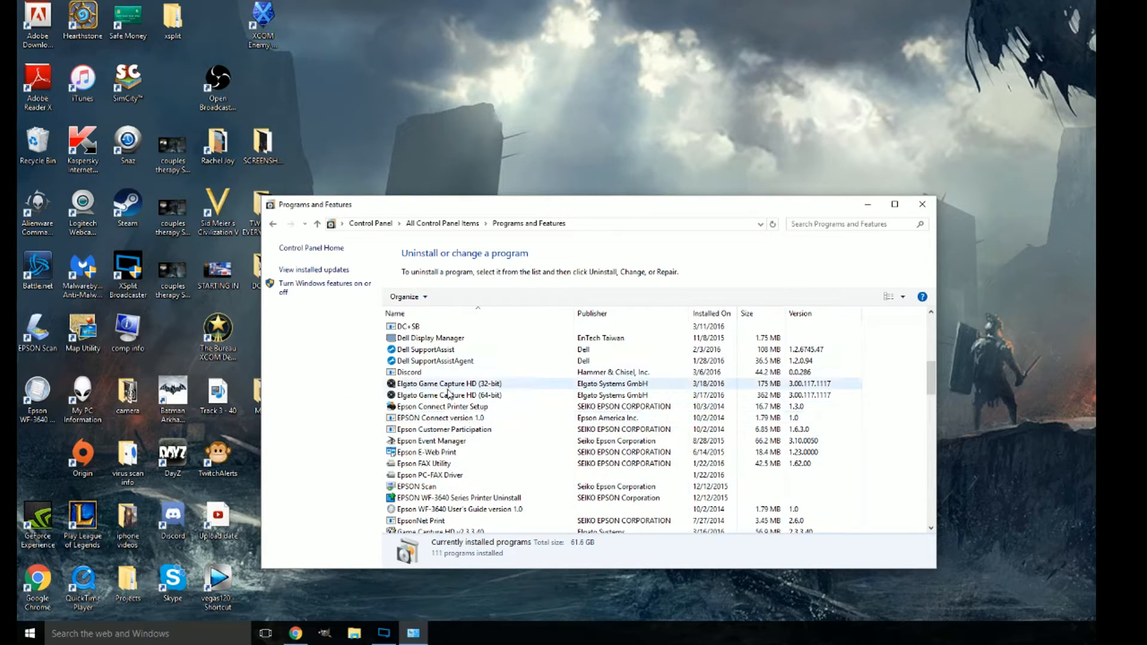
click(449, 395)
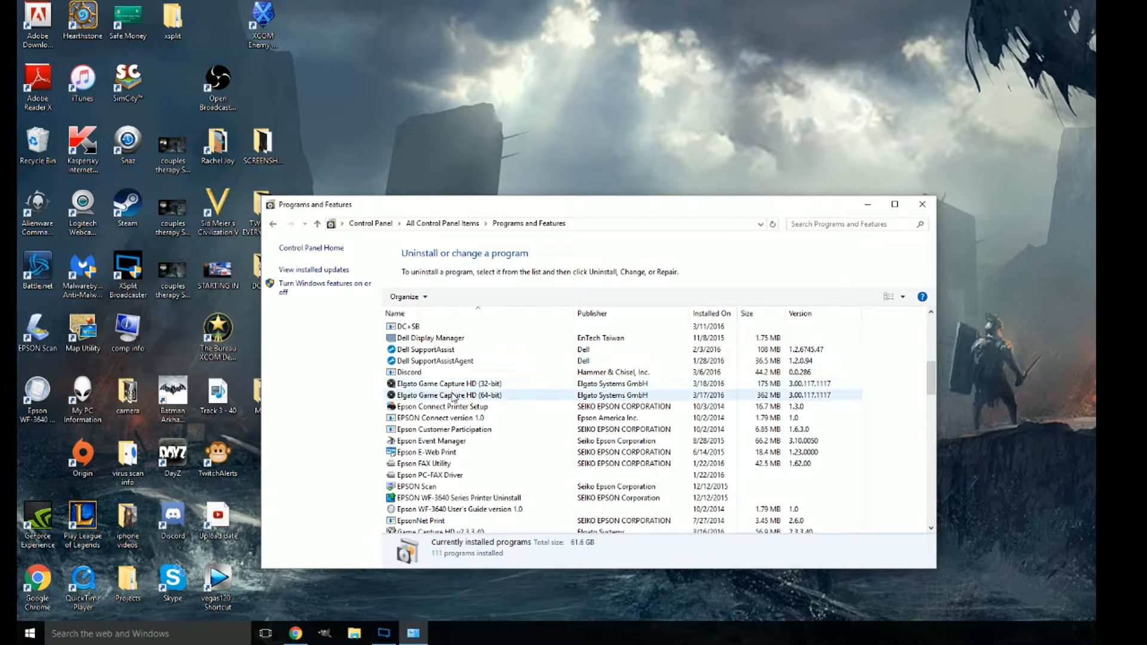
click(449, 383)
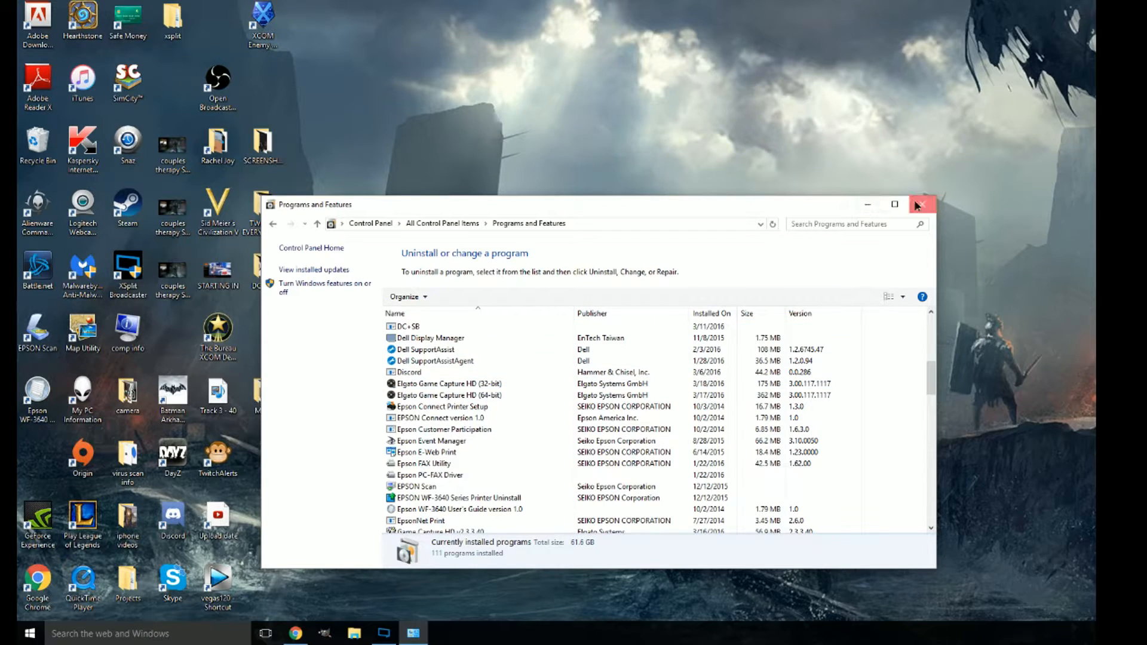
Step: Close Programs and Features and select the Game Capture HD shortcut on the desktop
click(921, 205)
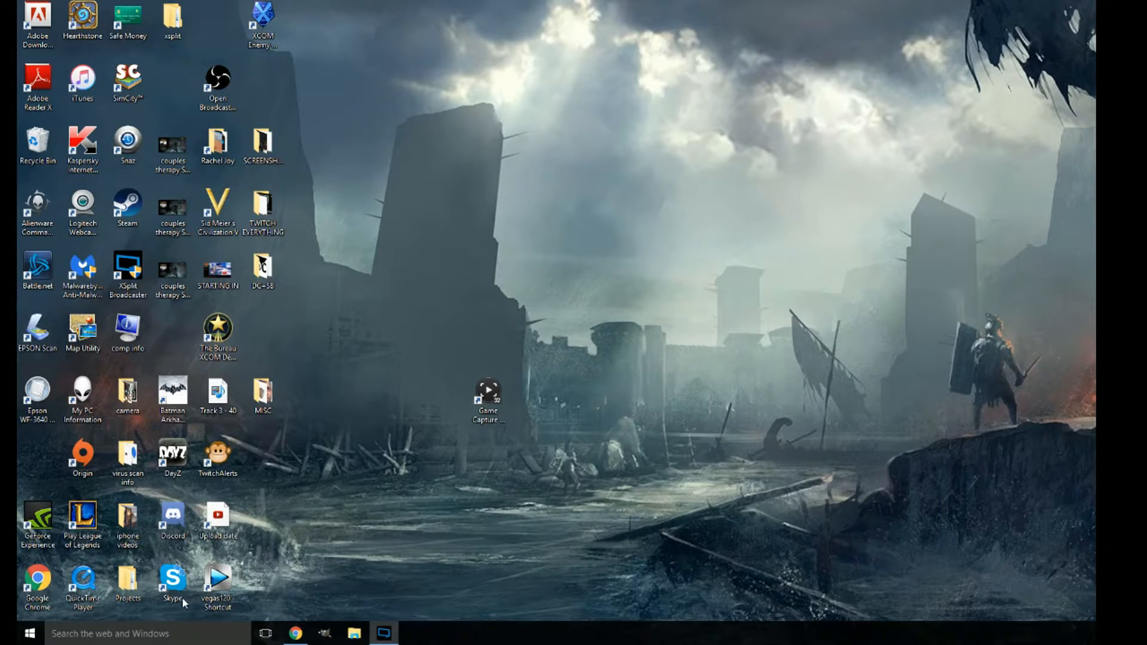
mouse_move(253, 552)
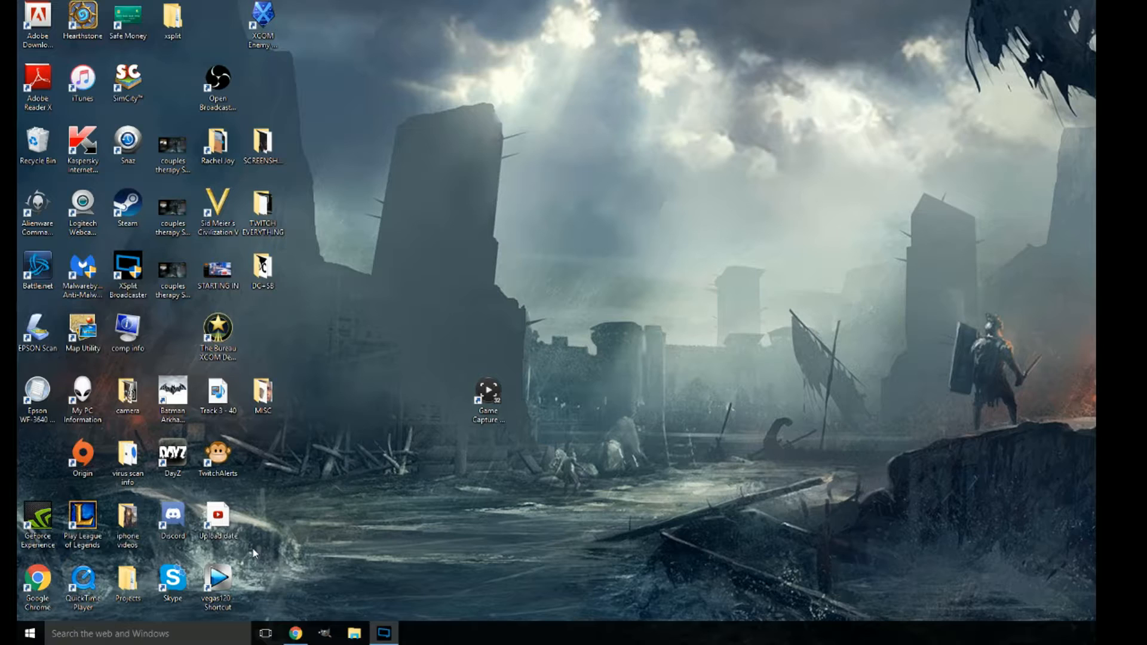
click(487, 395)
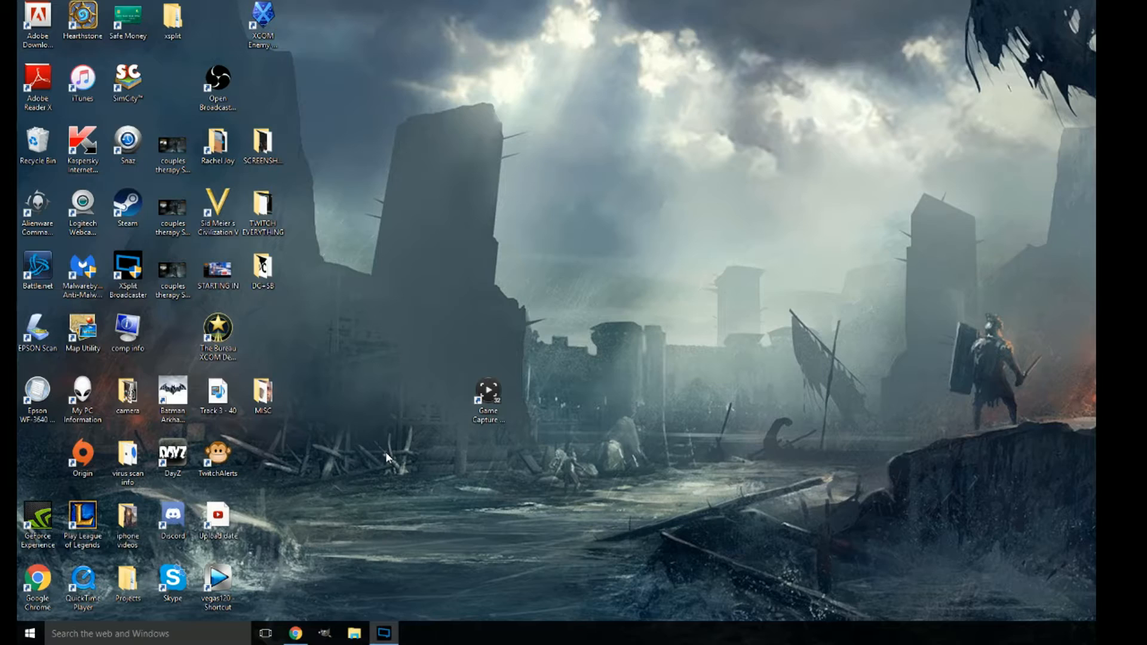
mouse_move(523, 405)
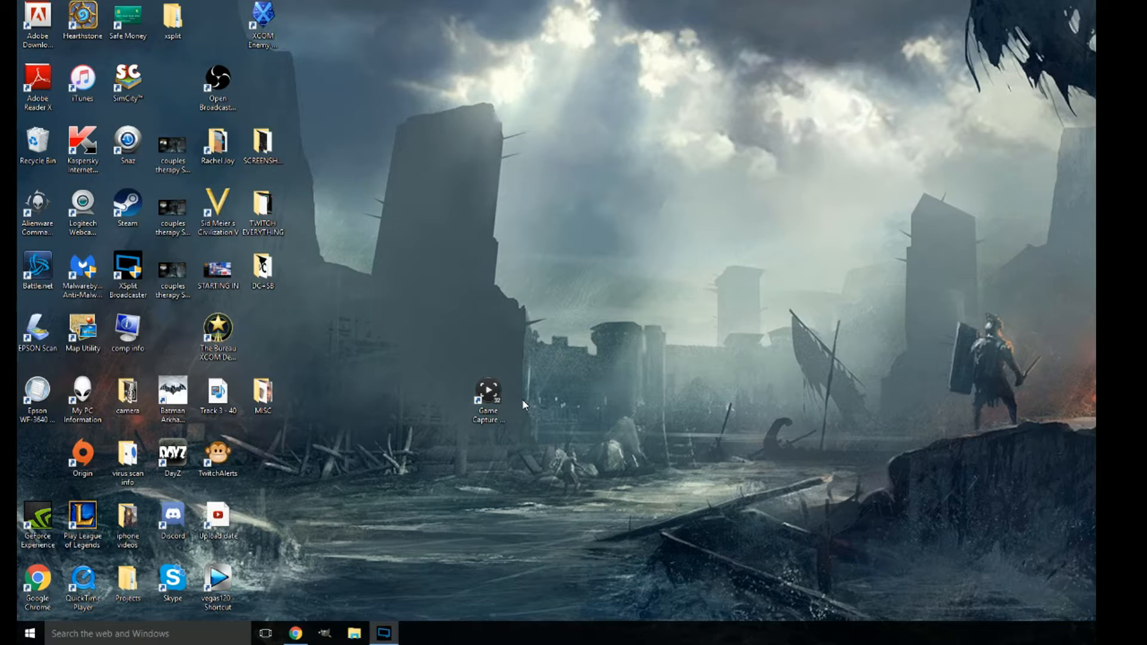
mouse_move(511, 413)
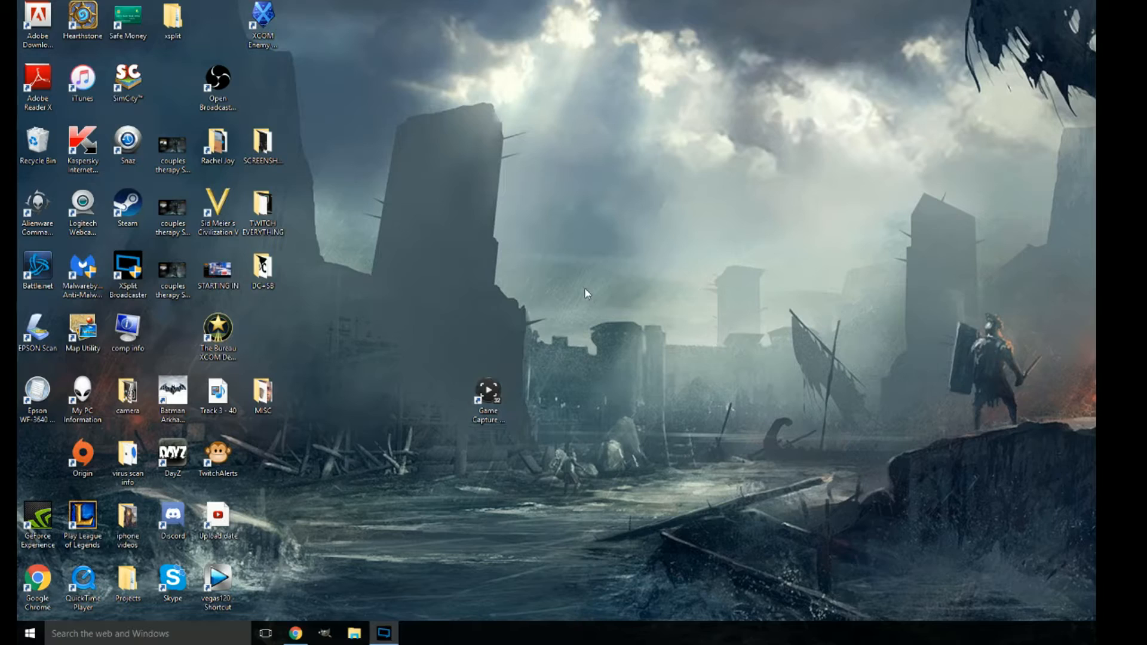
click(487, 389)
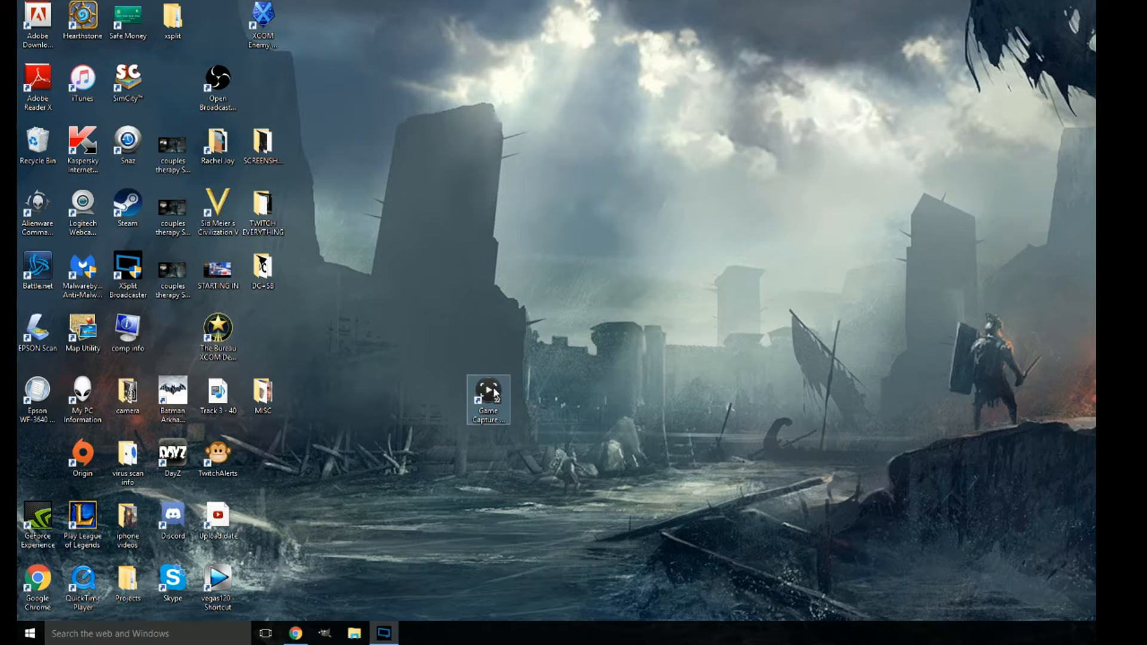